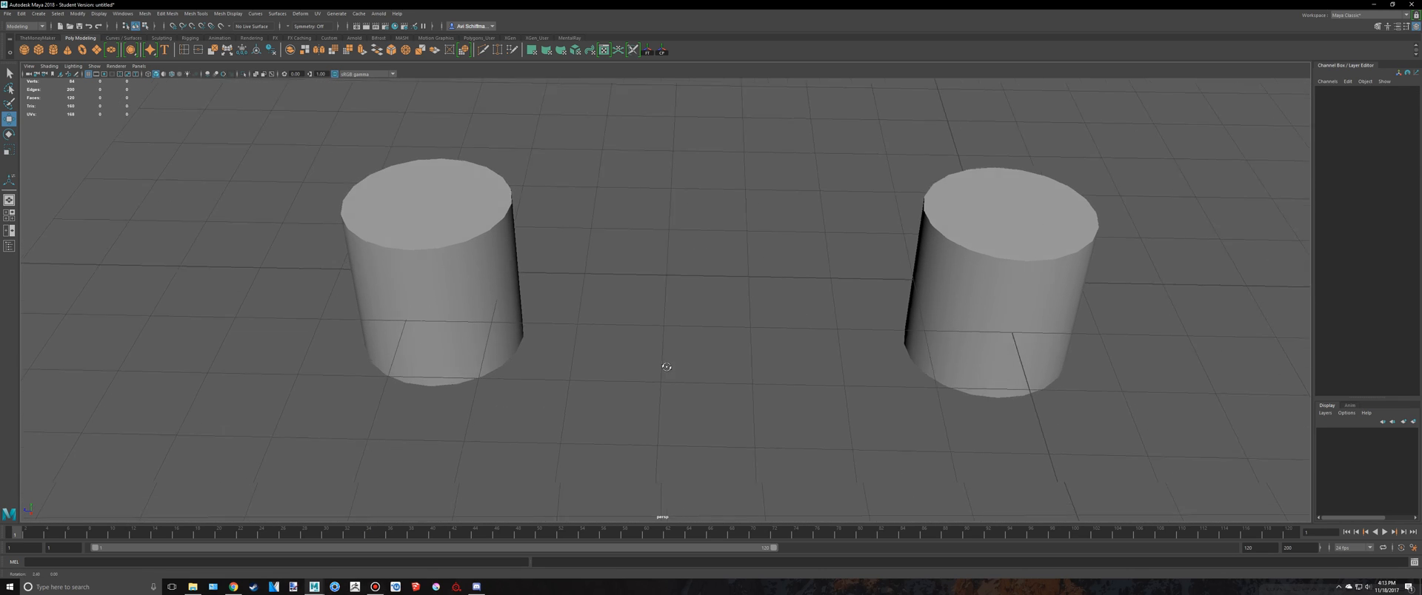
Extrude a side face of the right cylinder across to the left cylinder.
left_click(998, 300)
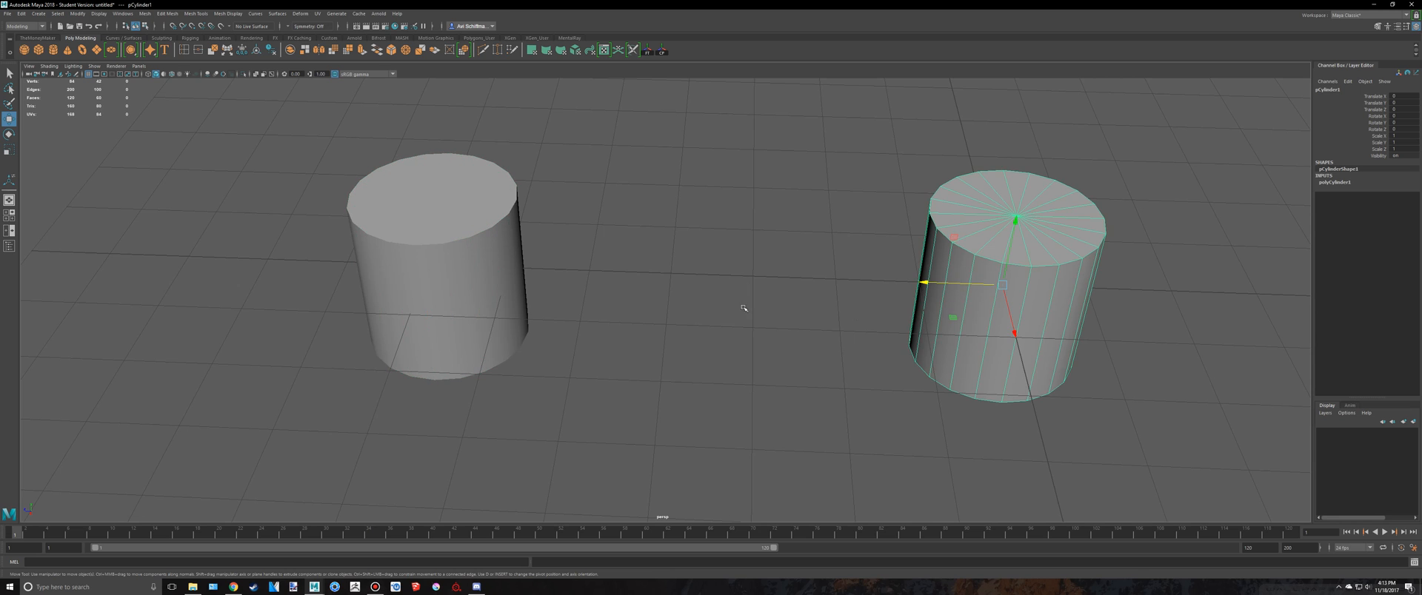
scroll("up", 3)
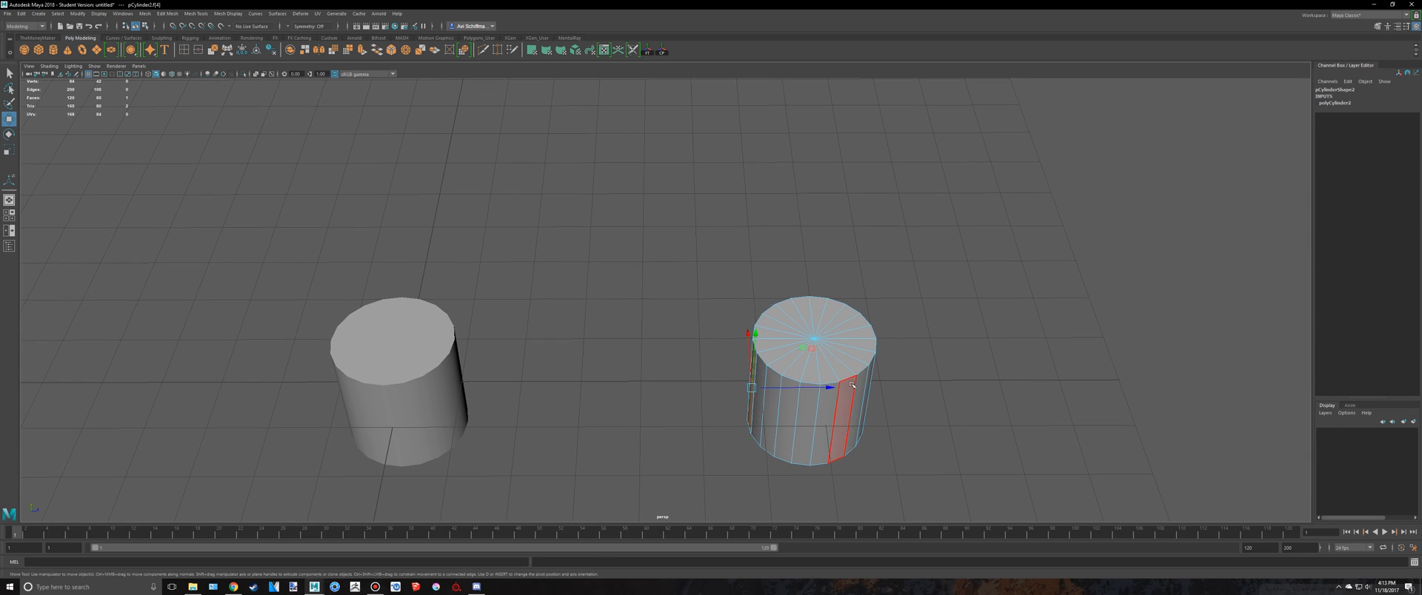
left_click_drag(853, 388, 560, 388)
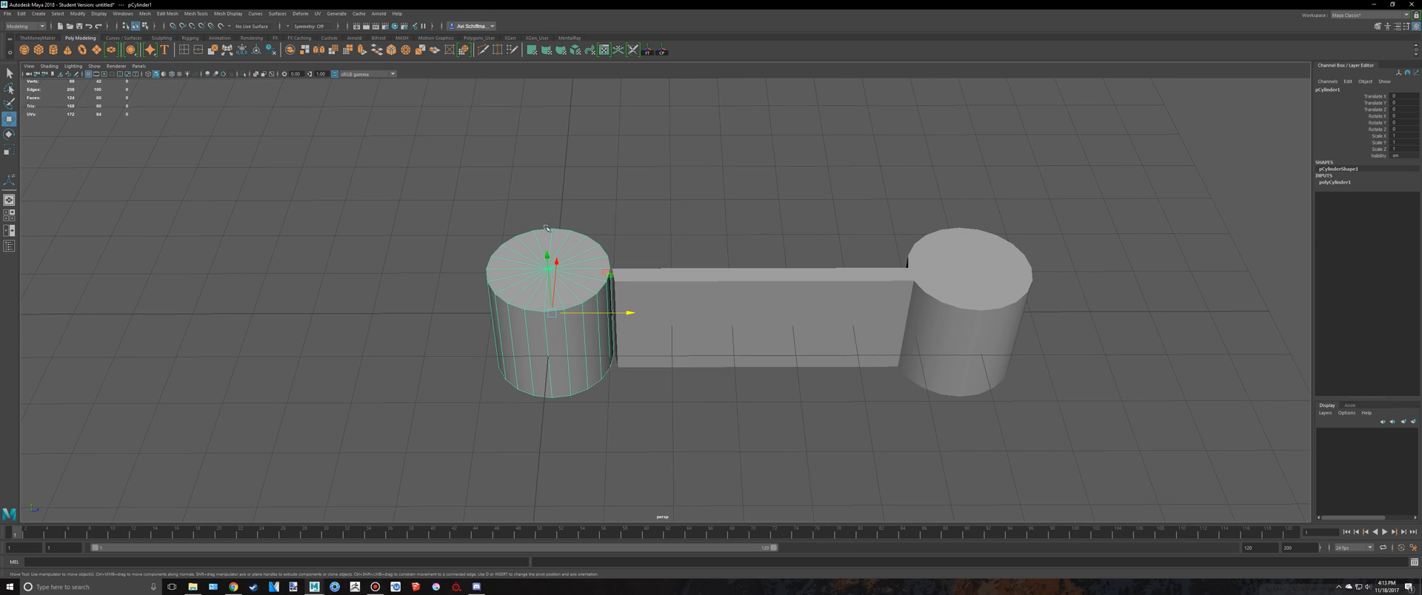
Move the bridge's bottom corner vertex onto the cylinder's base edge.
left_click(970, 272)
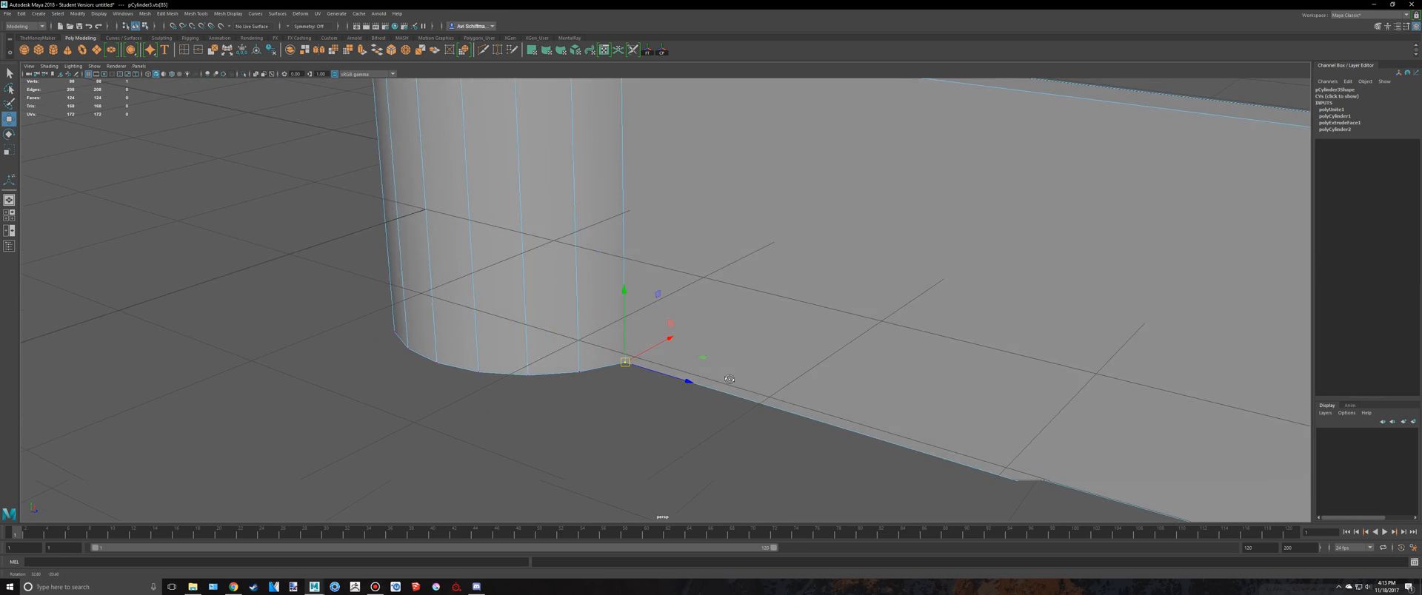
left_click_drag(730, 380, 863, 430)
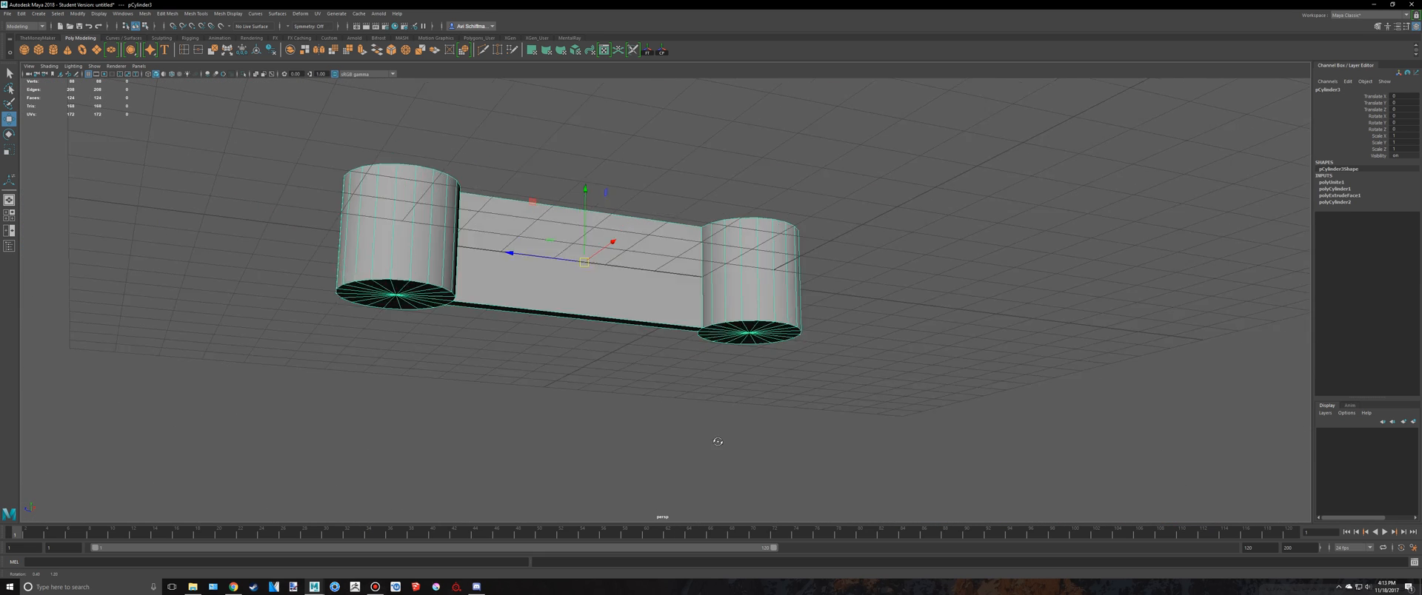
Switch the combined mesh to vertex selection mode.
key("3")
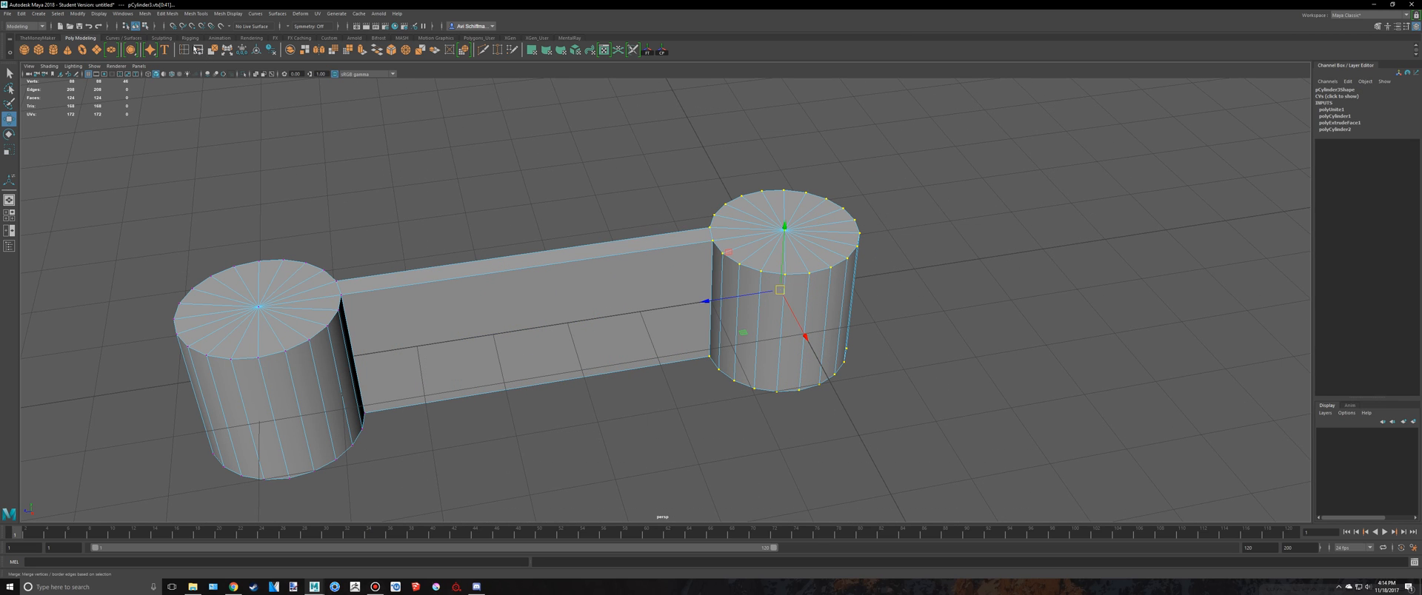
Apply Edit Mesh > Merge to the selected cylinder vertices.
left_click(167, 13)
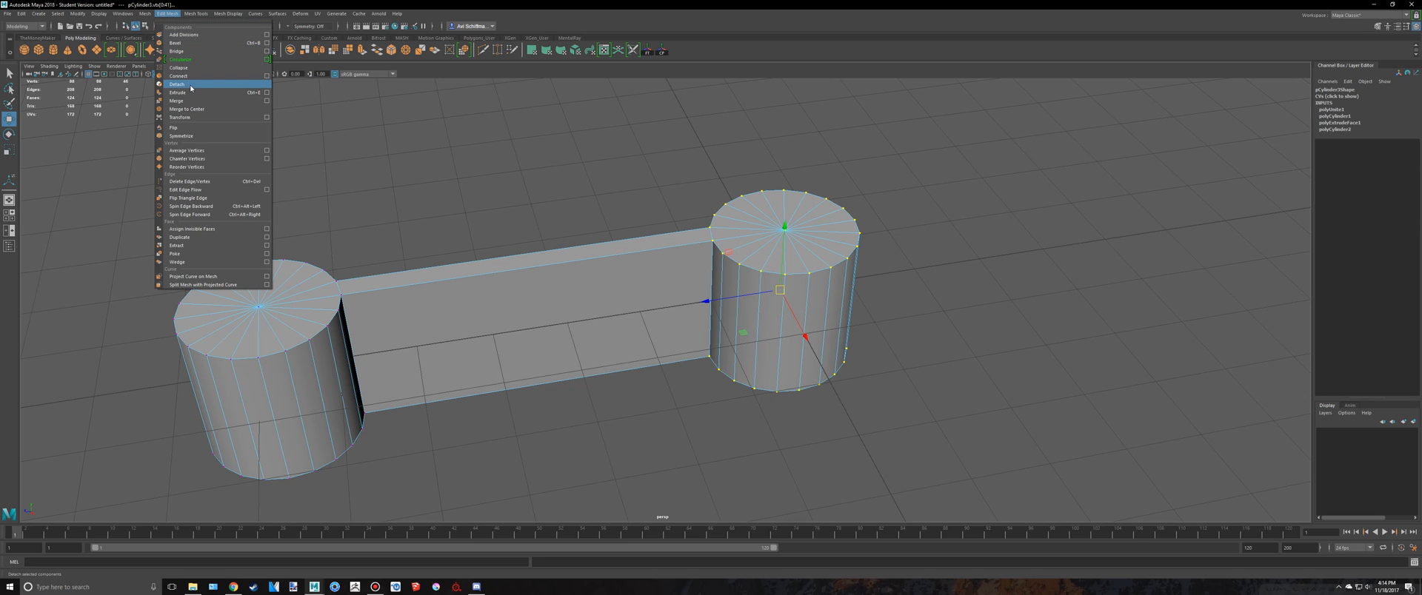
mouse_move(181, 93)
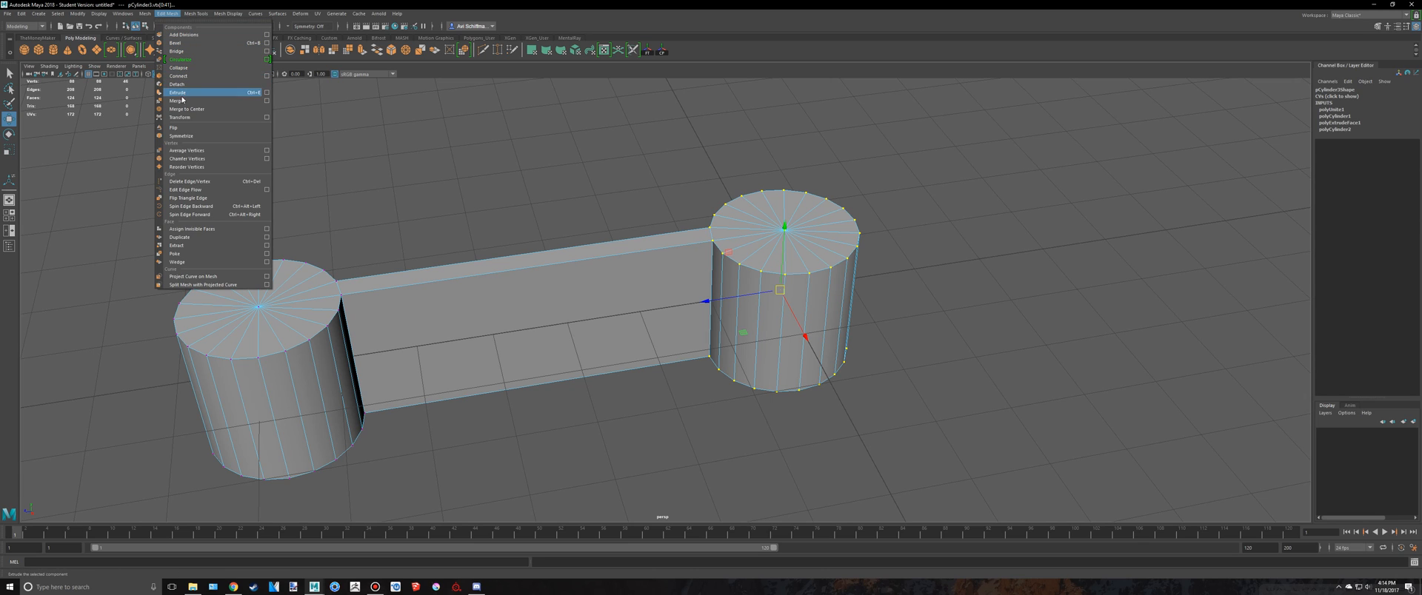
left_click(180, 100)
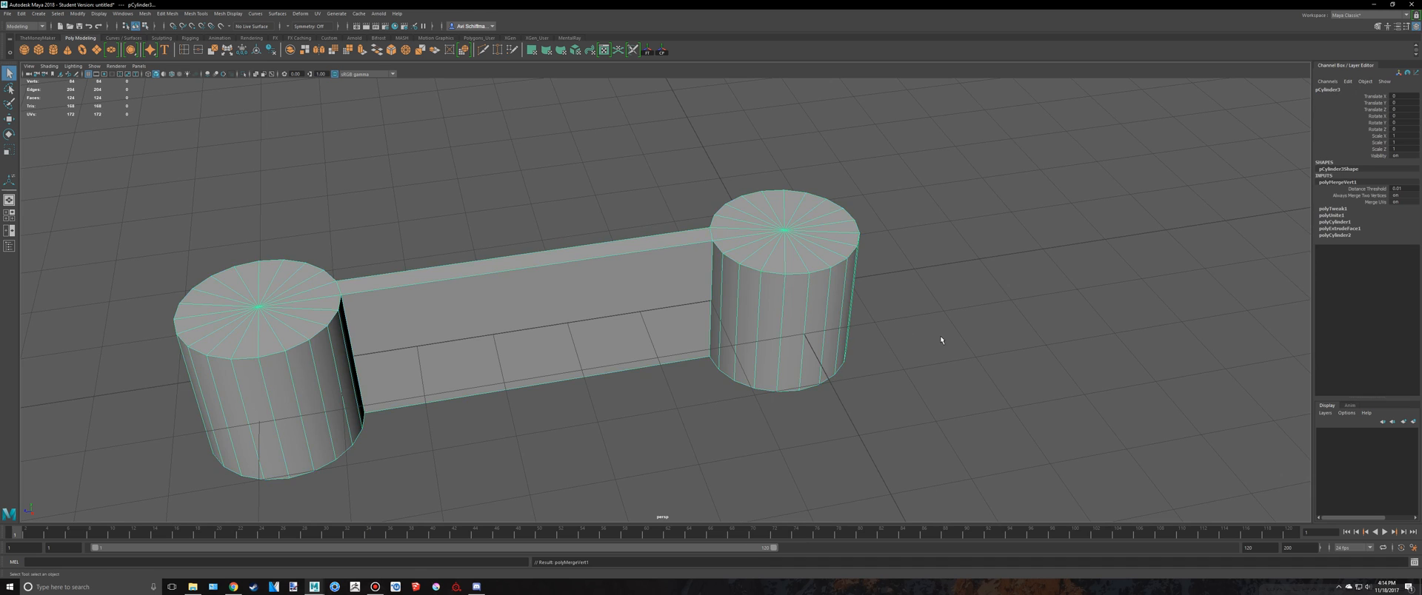